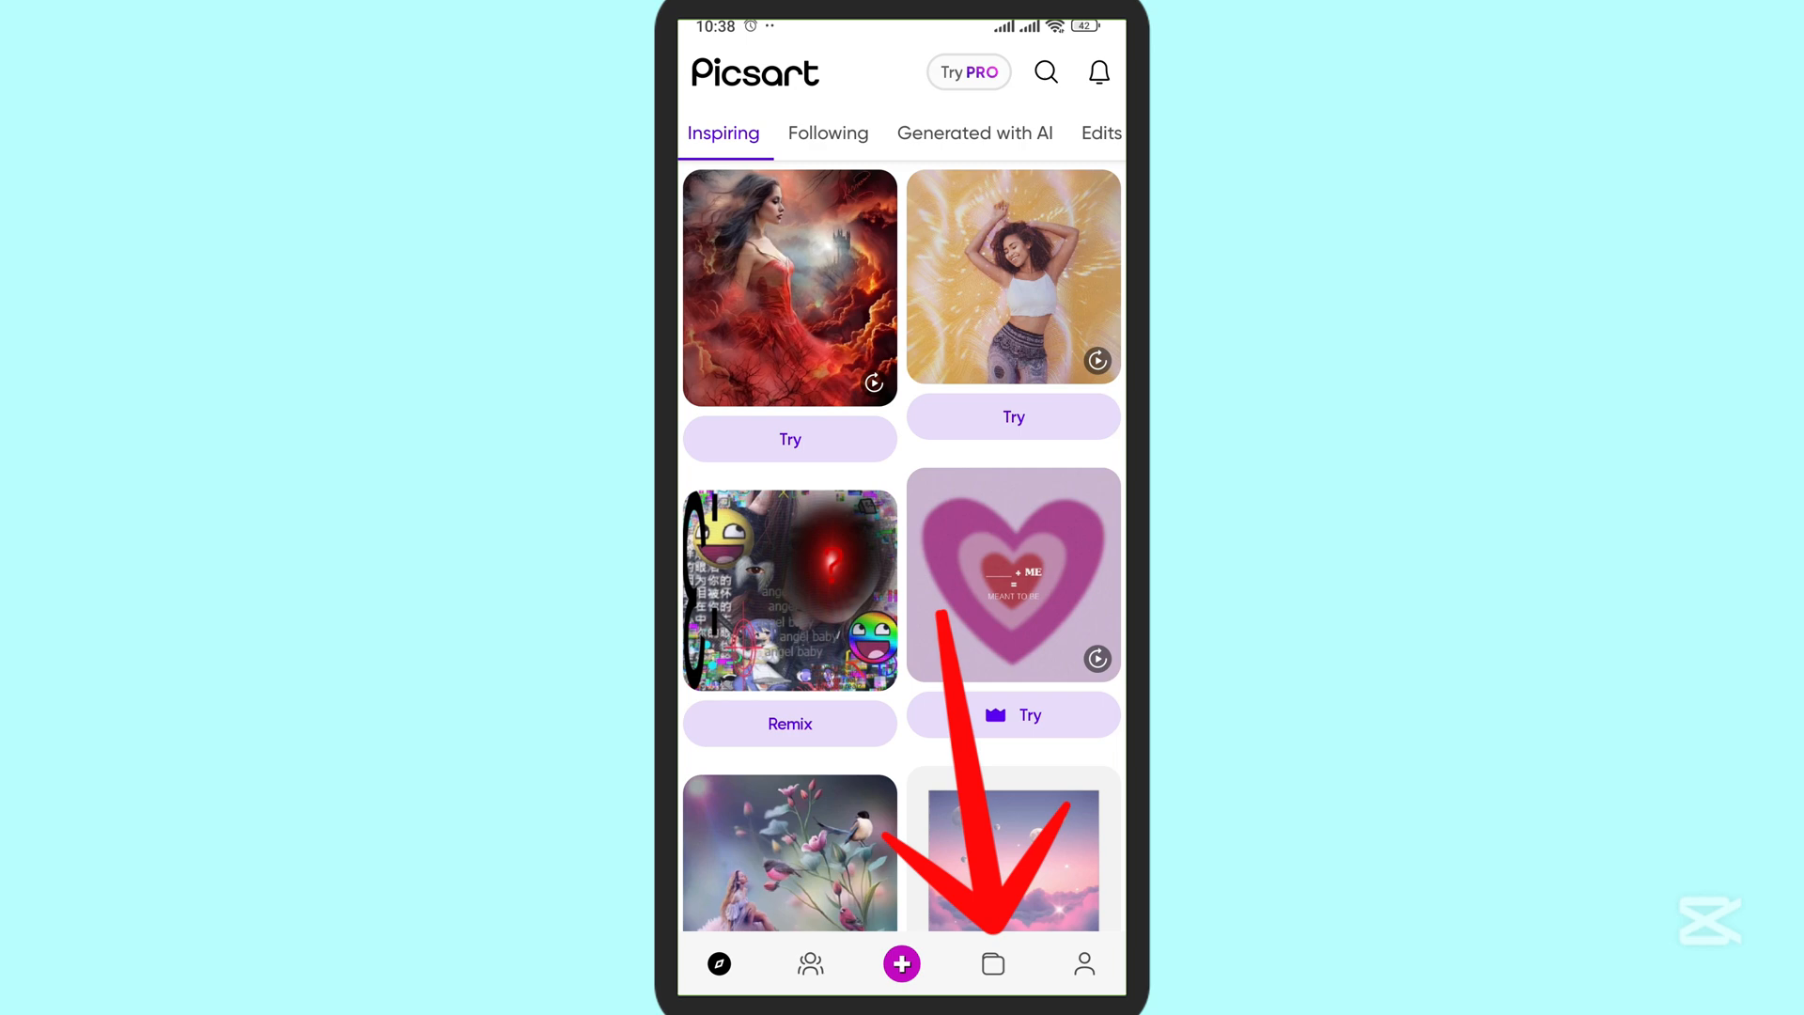
# - Open the saved 'heelo hiii' draft from projects into the editor
pyautogui.click(992, 962)
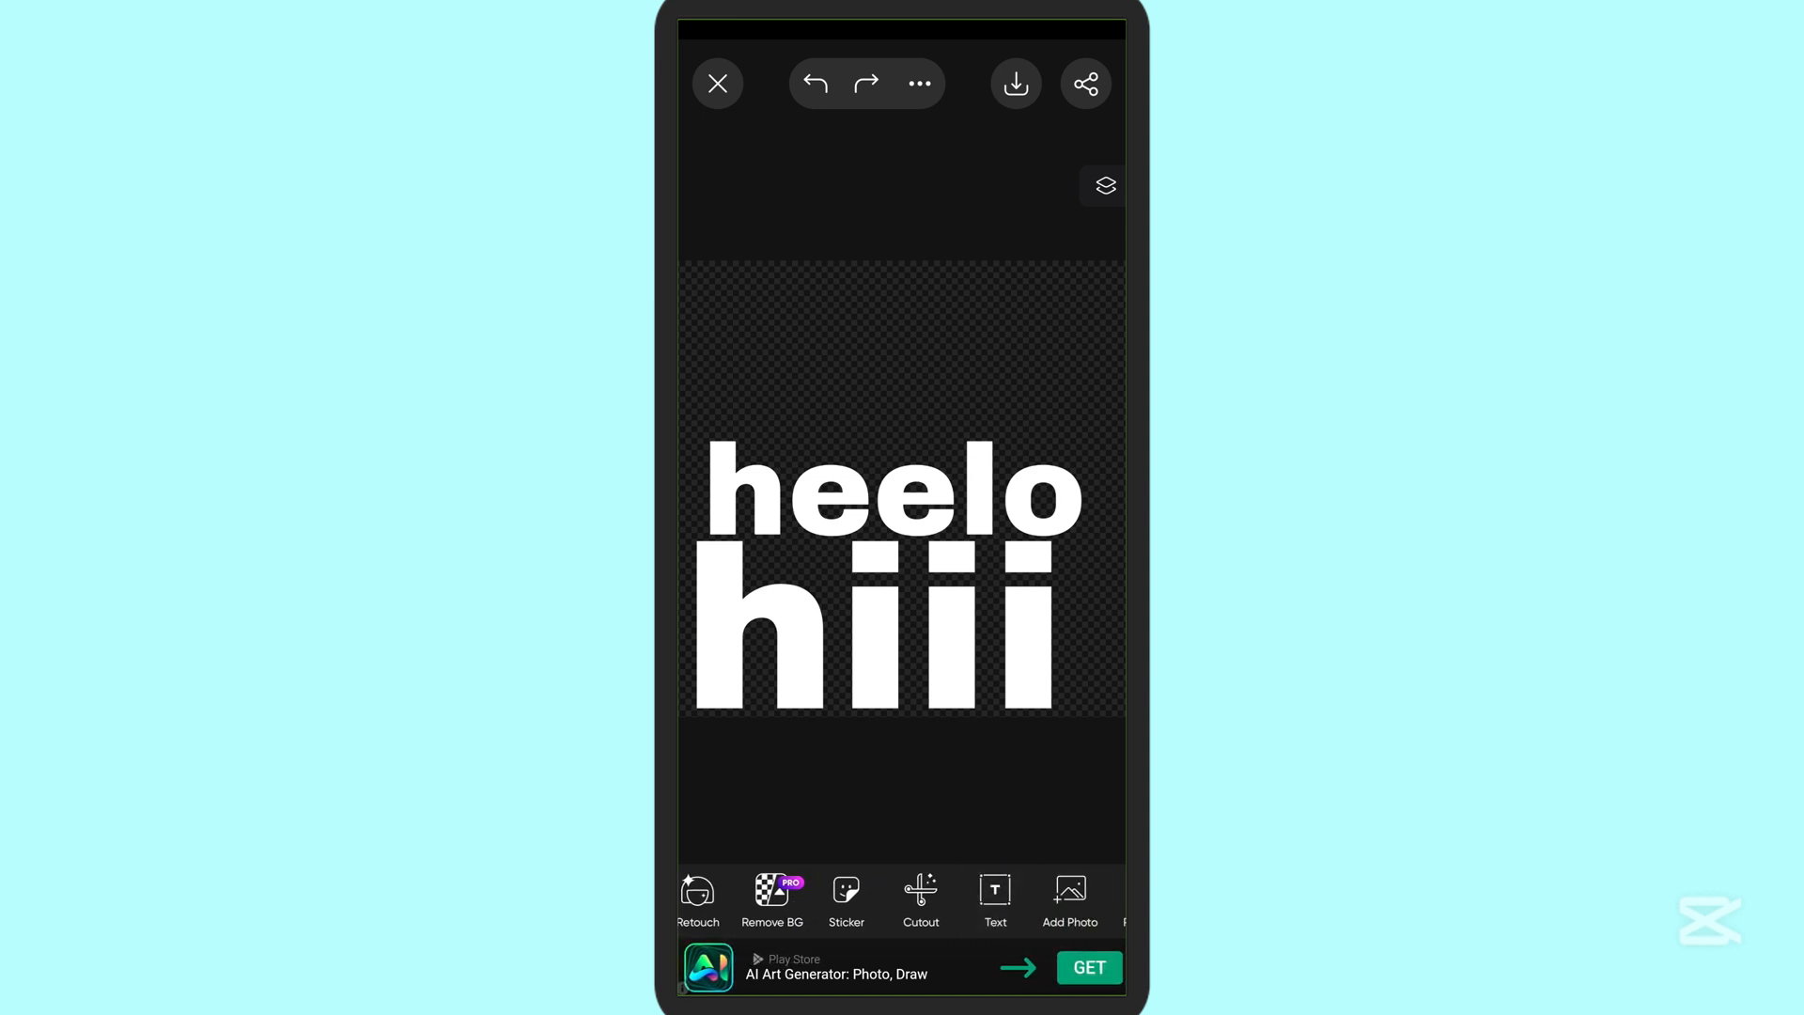
# - Add a large white 'hii' text layer over the words and close the editor, keeping the draft
pyautogui.click(996, 896)
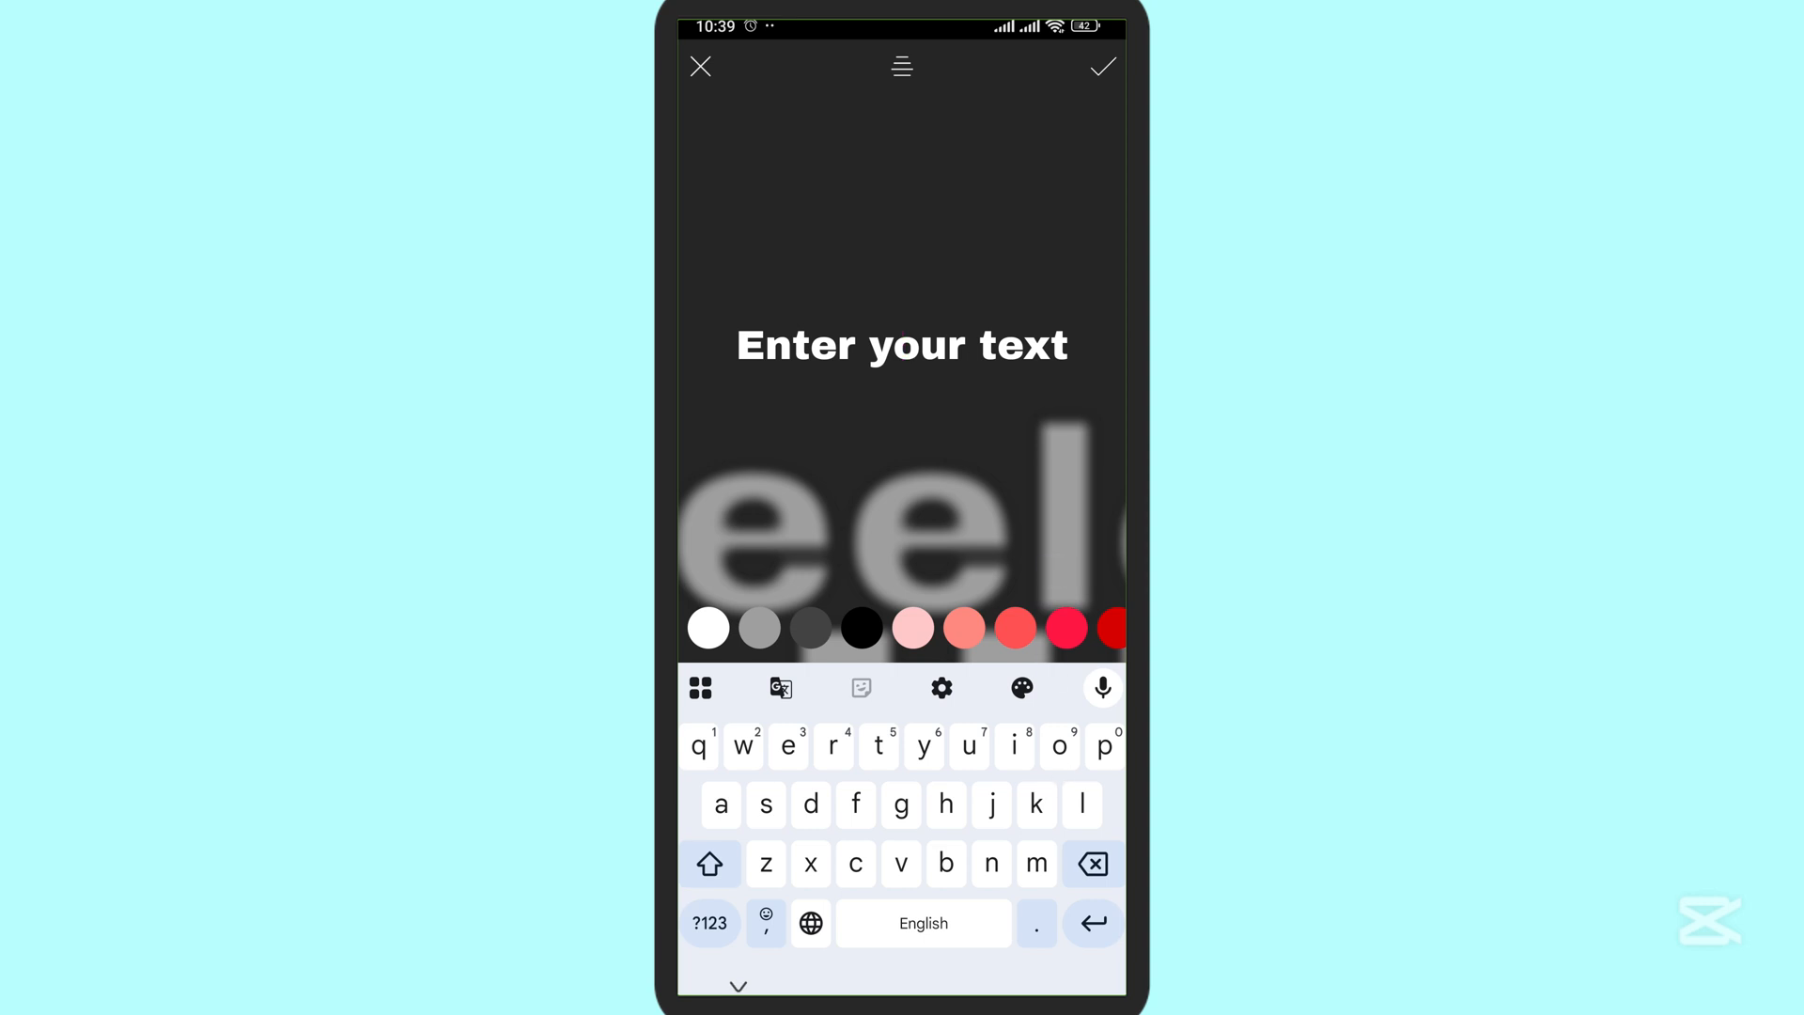
pyautogui.write('hii')
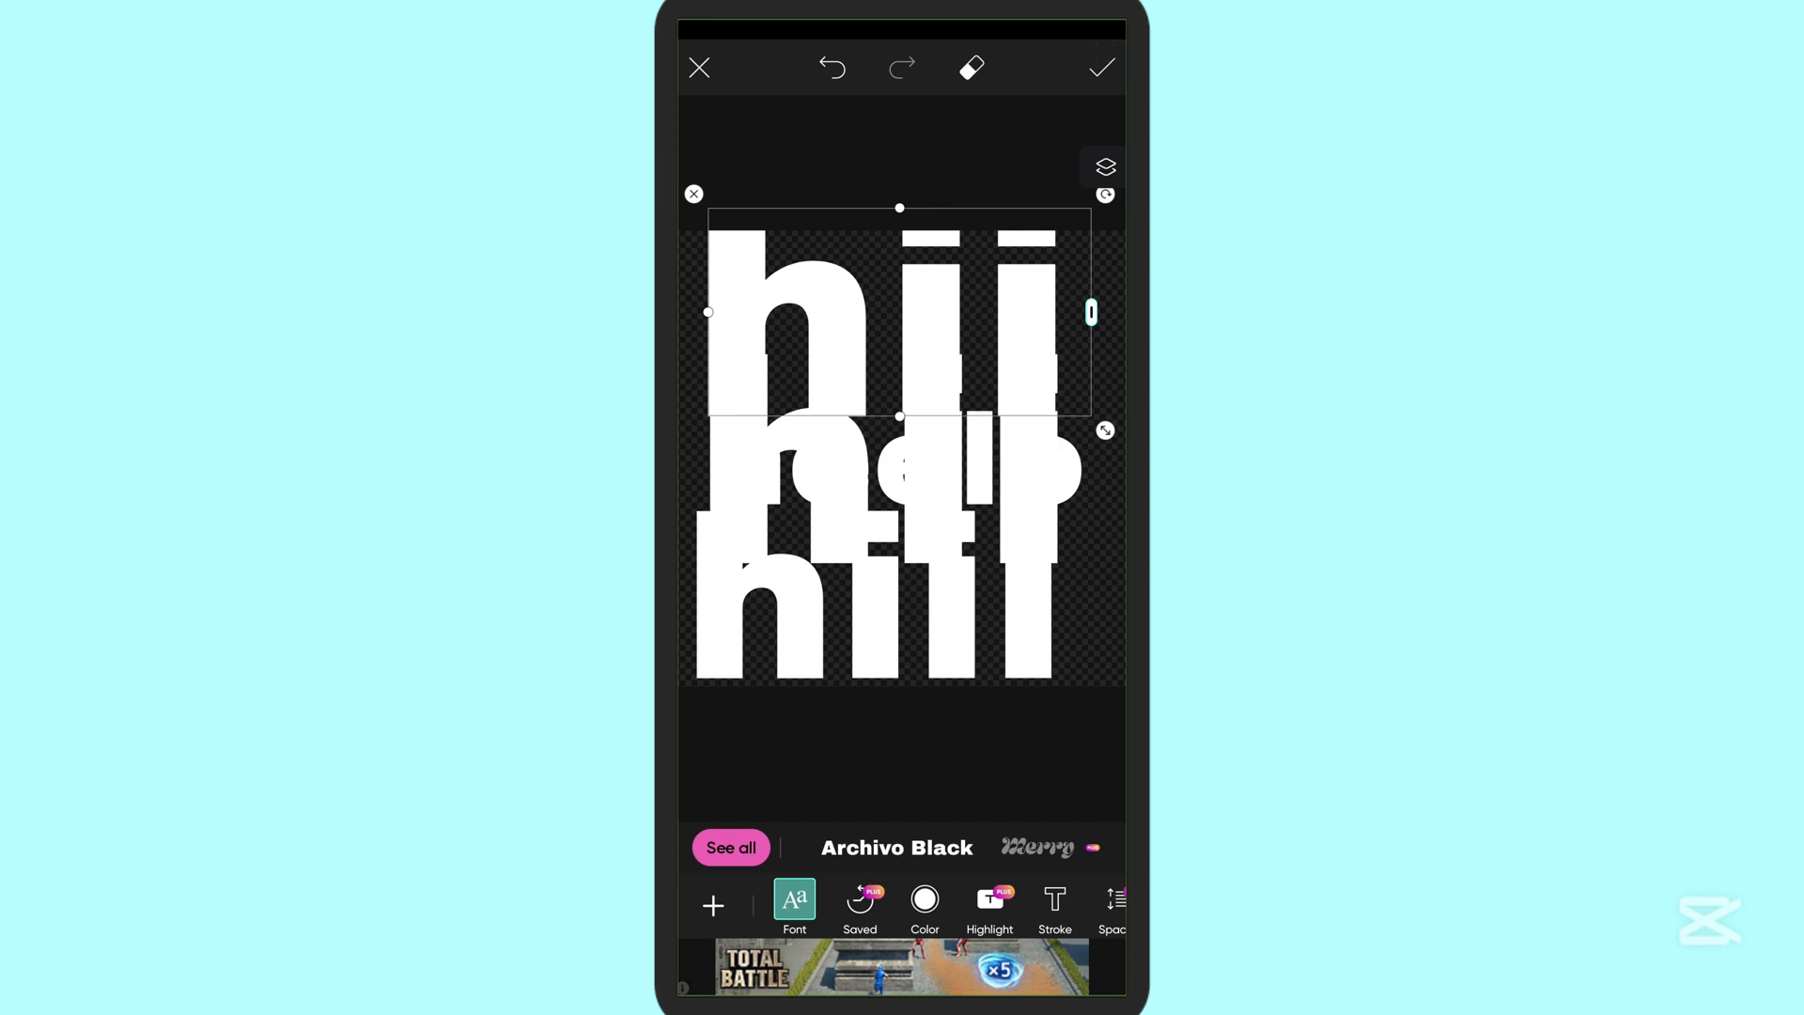
pyautogui.click(1108, 65)
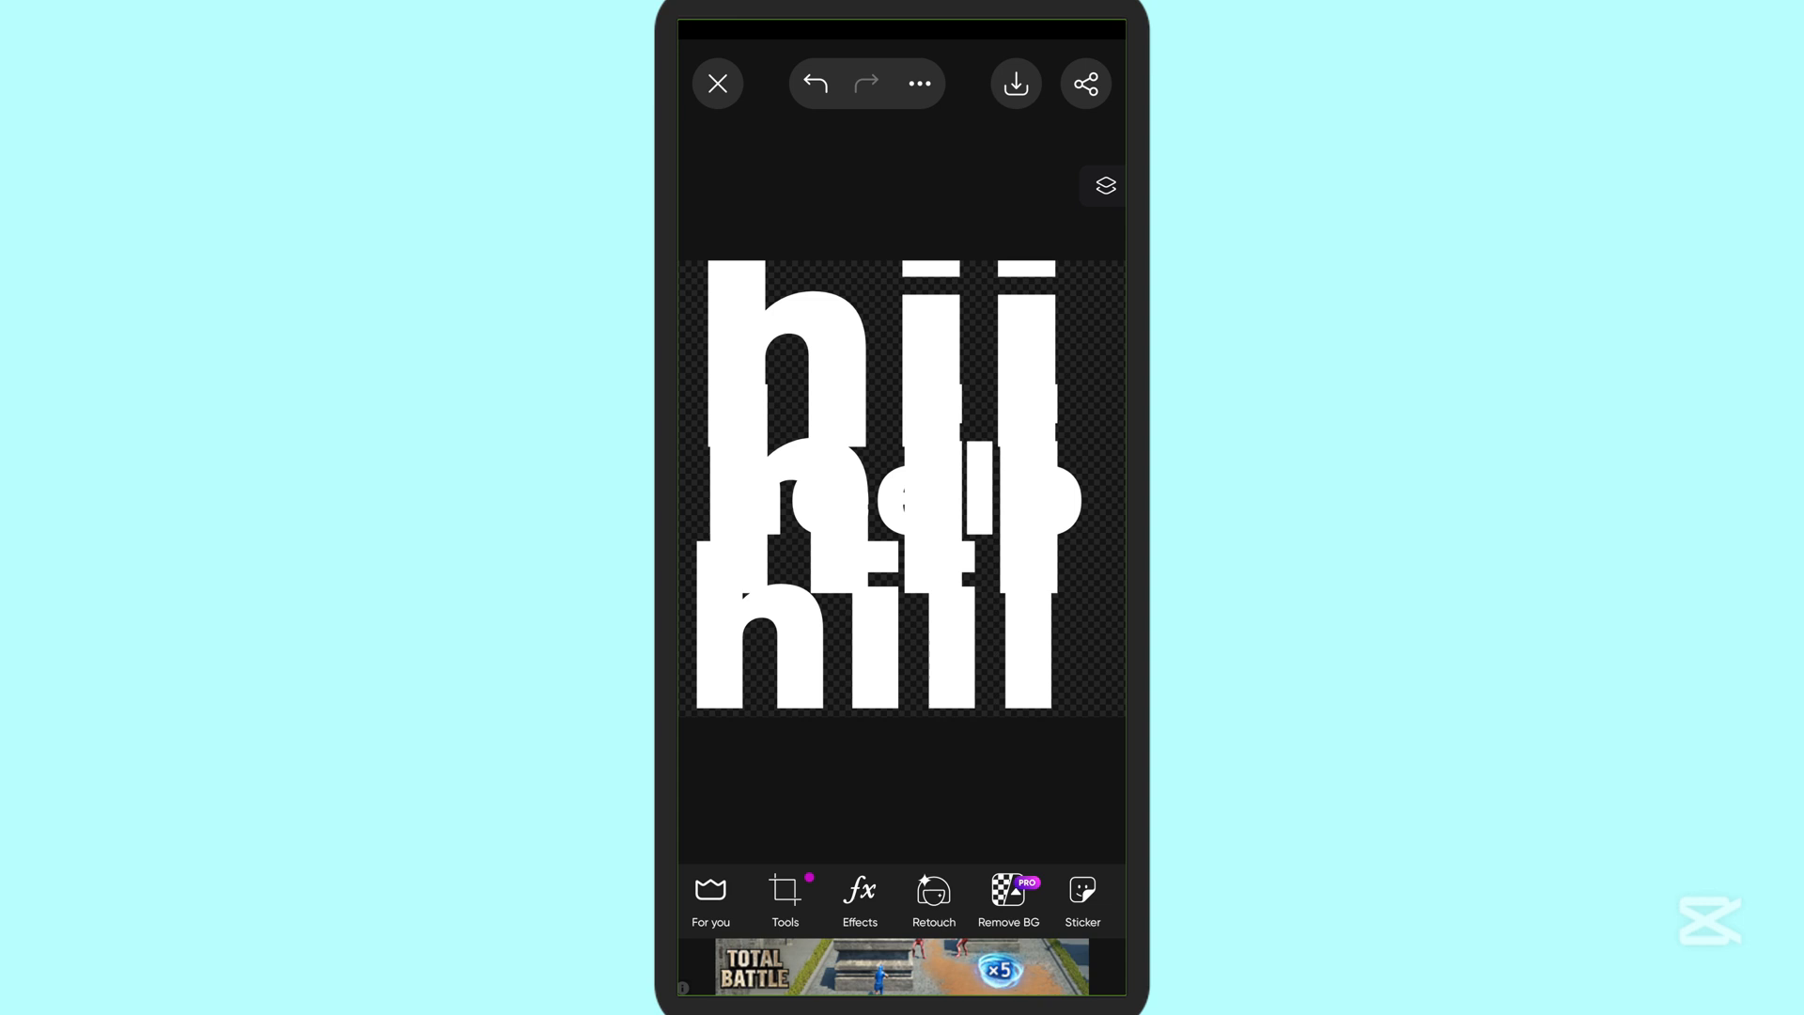
pyautogui.click(718, 82)
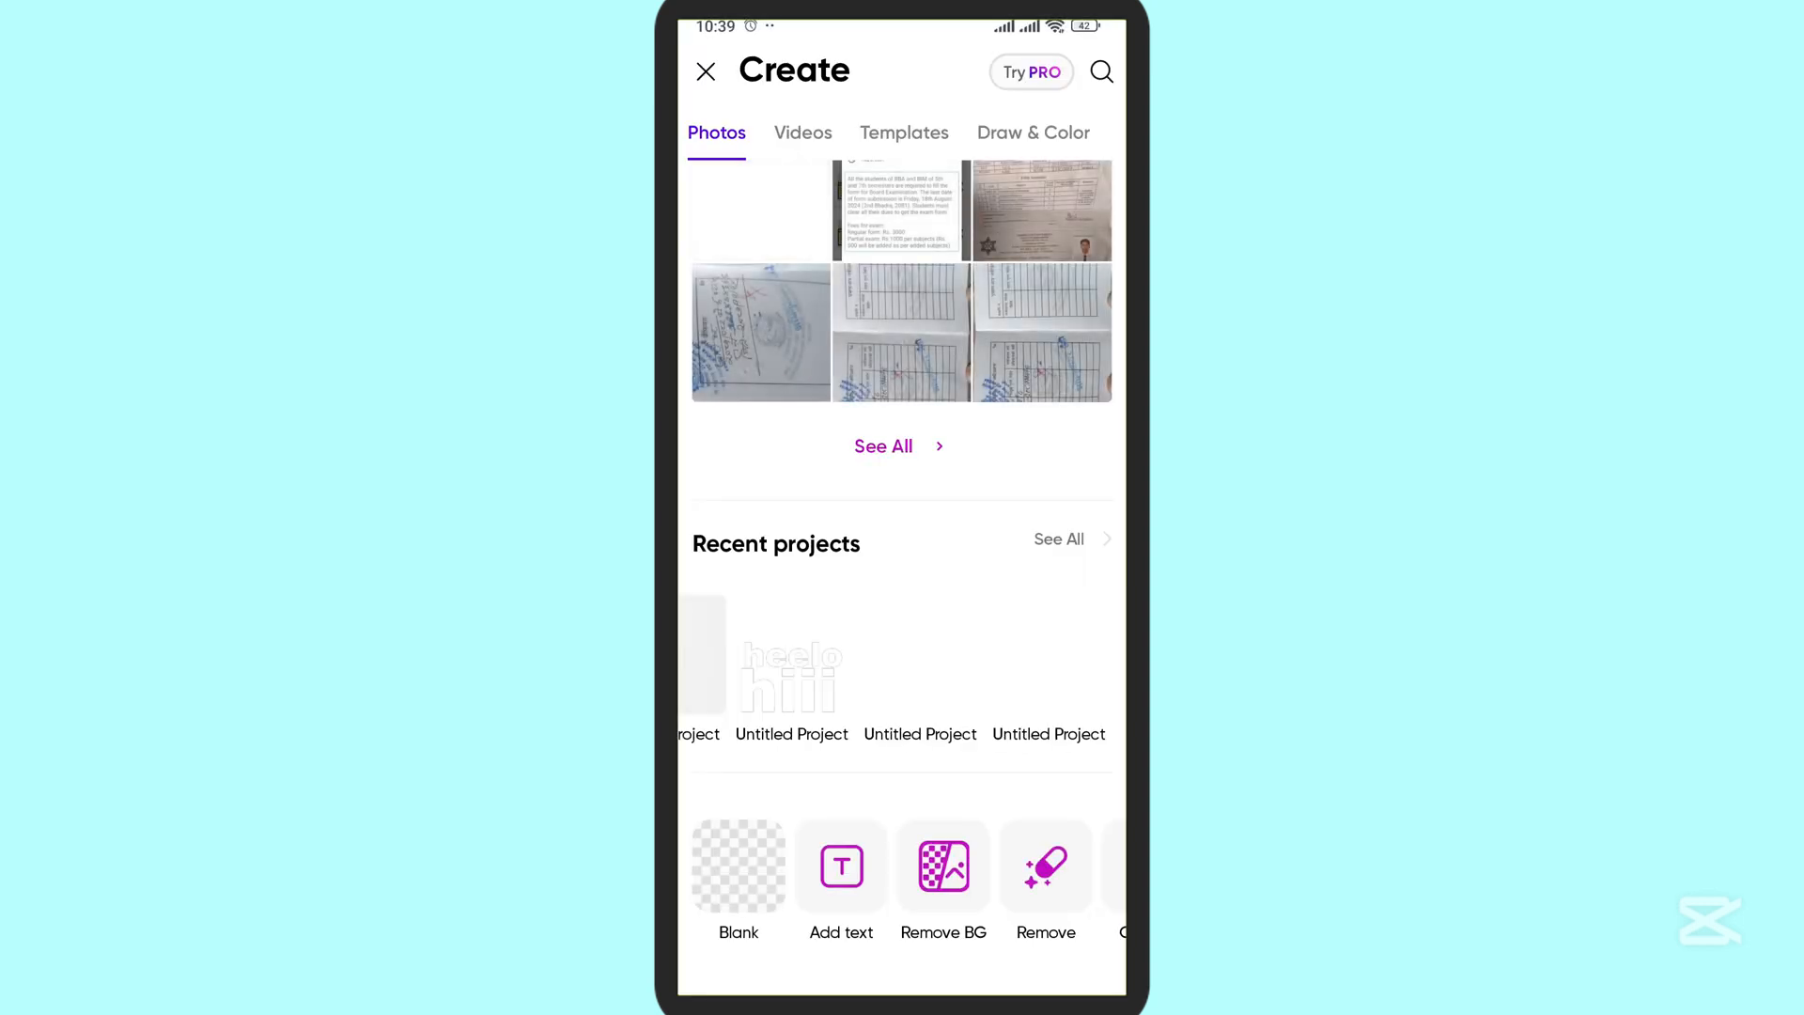
# - Reopen the stacked-text Untitled Project from Recent projects into the editor
pyautogui.scroll(-3)
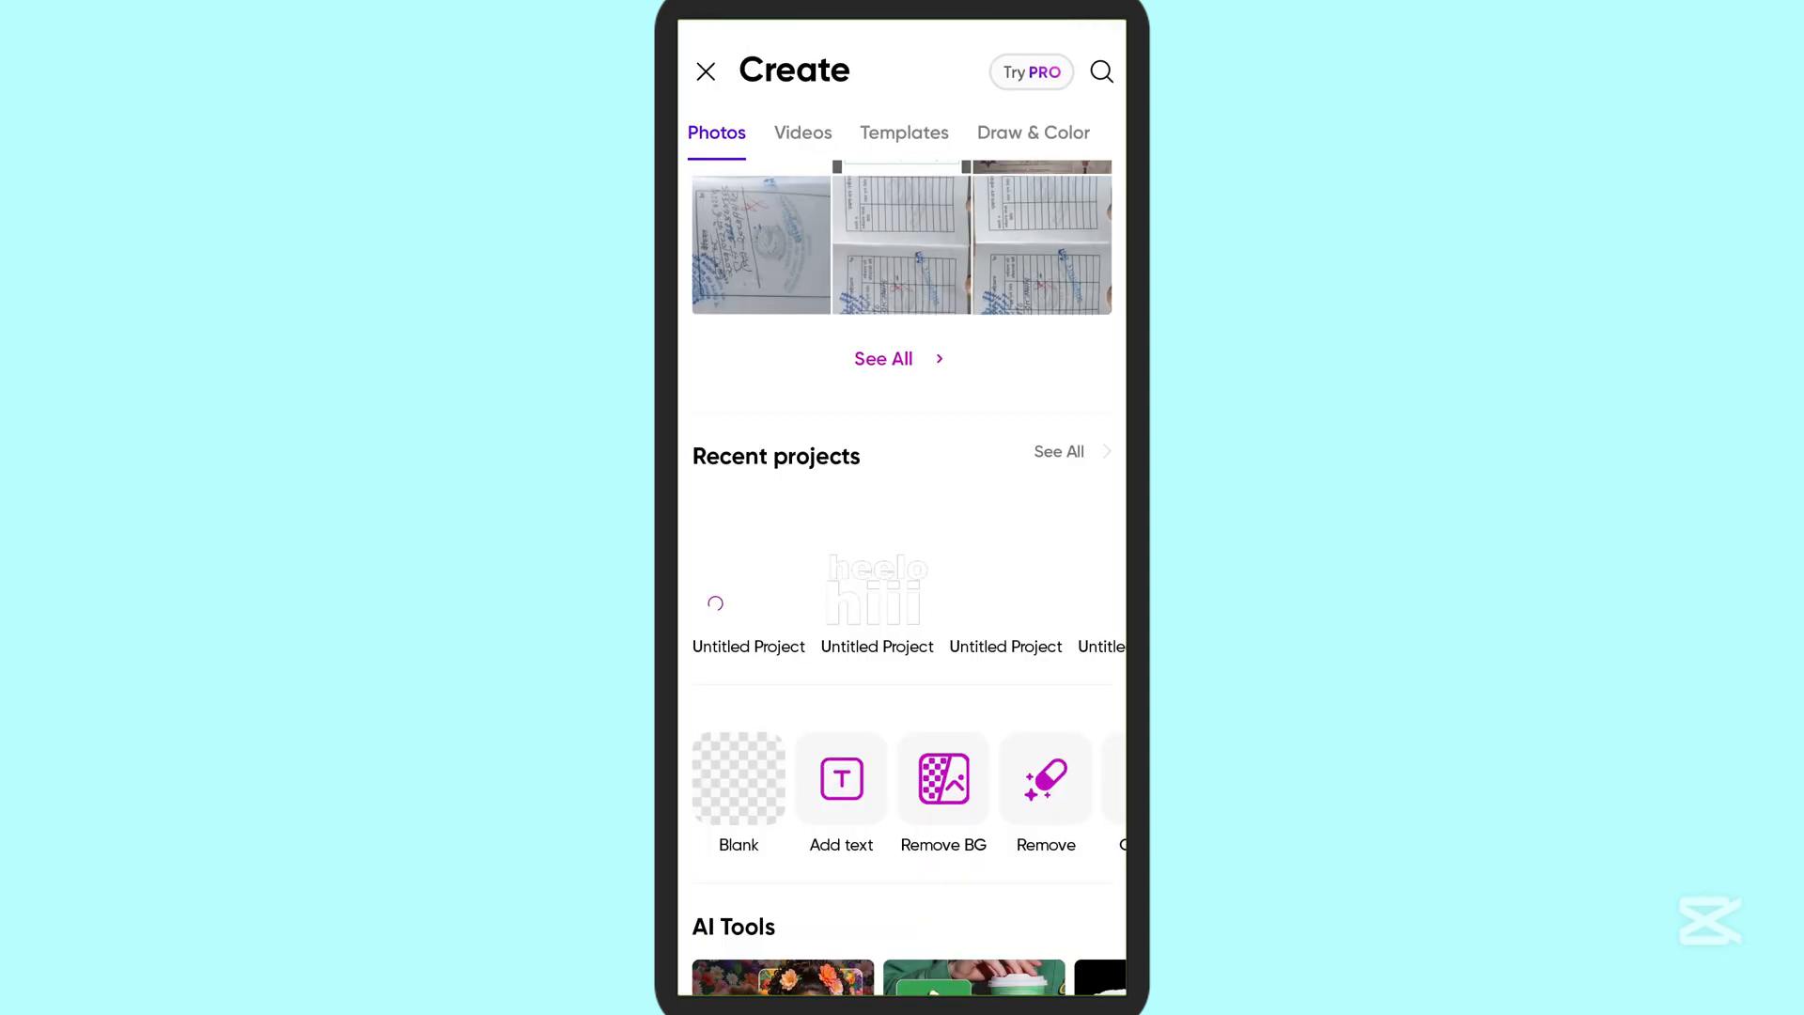
pyautogui.click(875, 588)
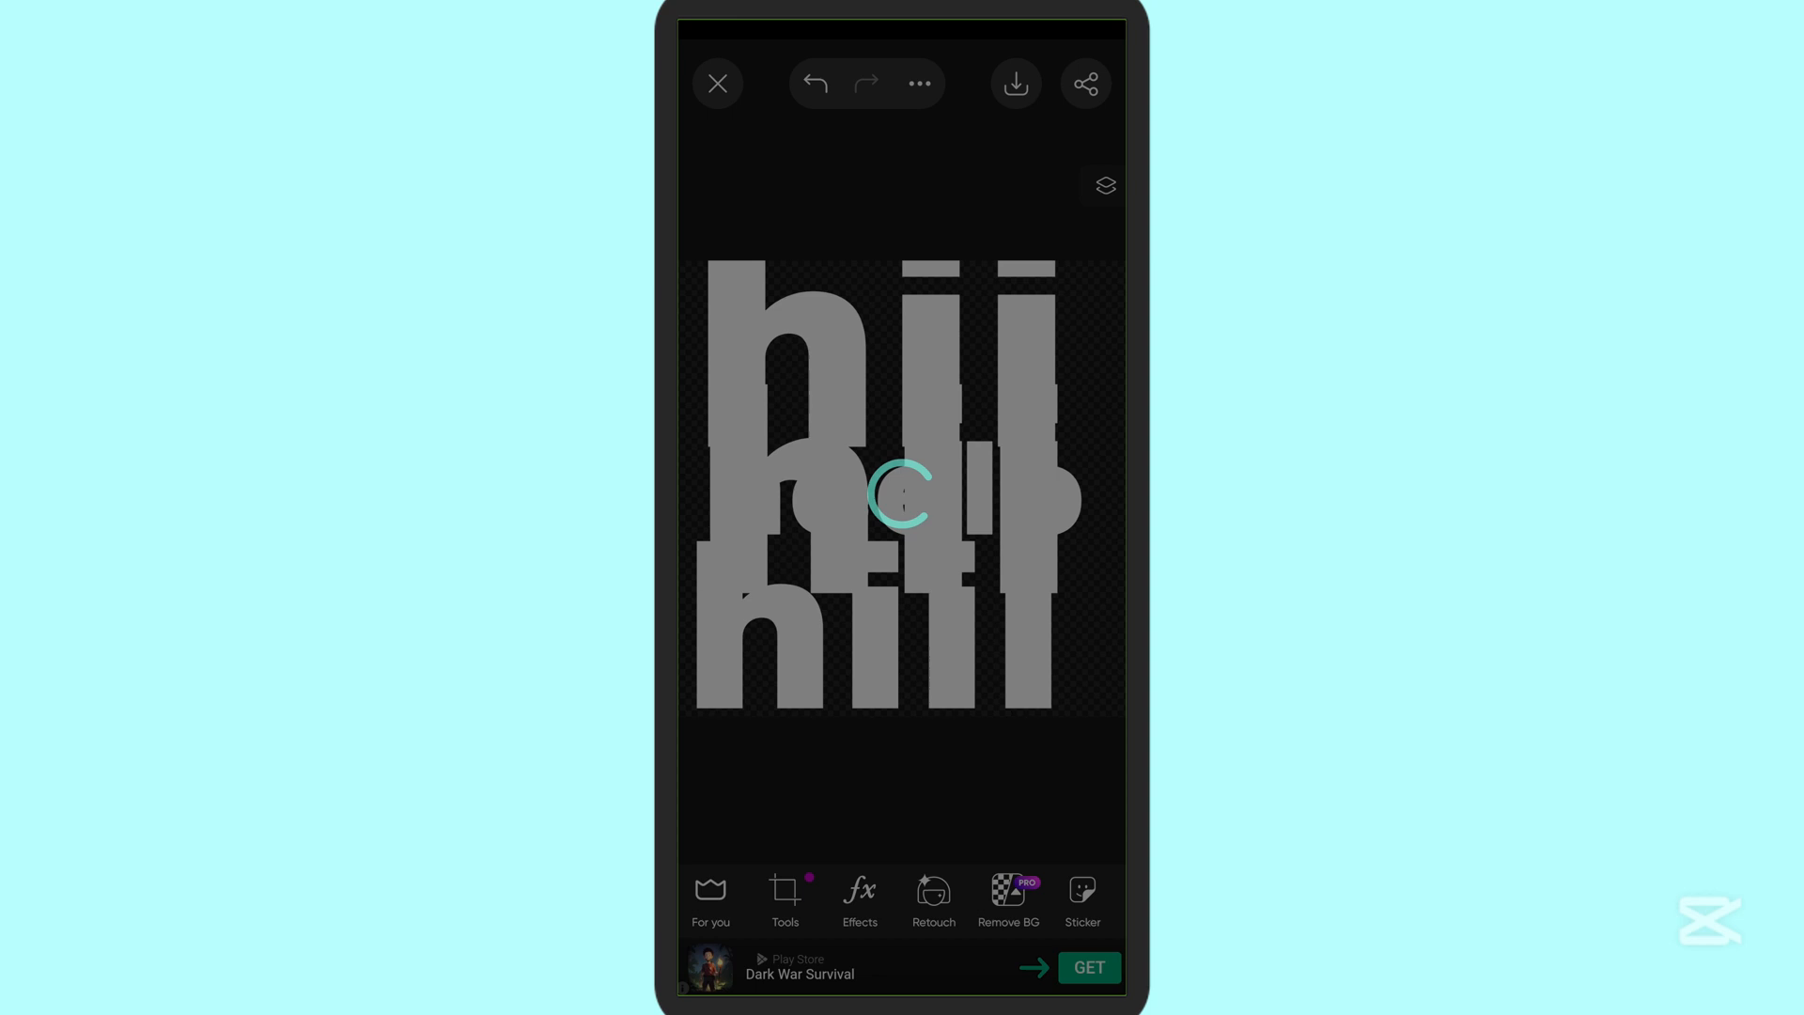